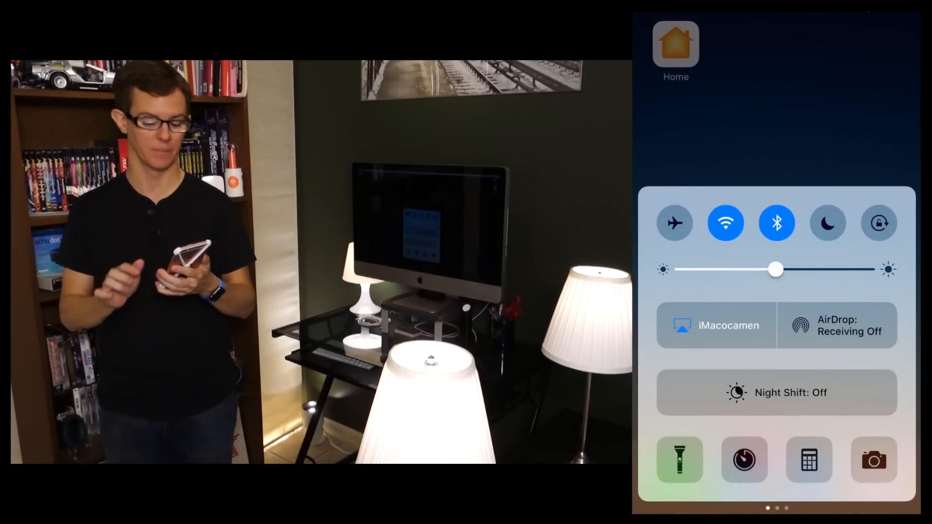
Step: Switch Control Center's Home page from favorite accessories to favorite scenes
{"action": "scroll", "scroll_direction": "left", "scroll_amount": 3}
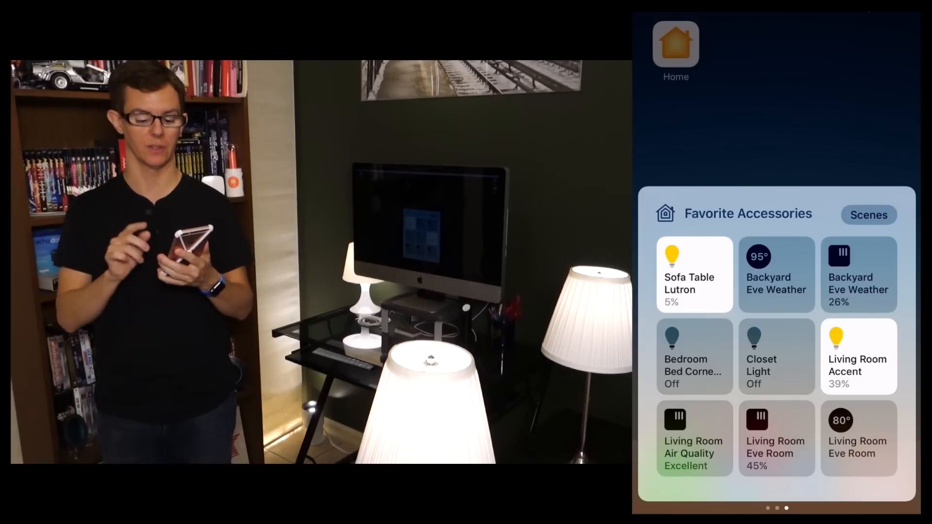
{"action": "left_click", "coordinate": [868, 215]}
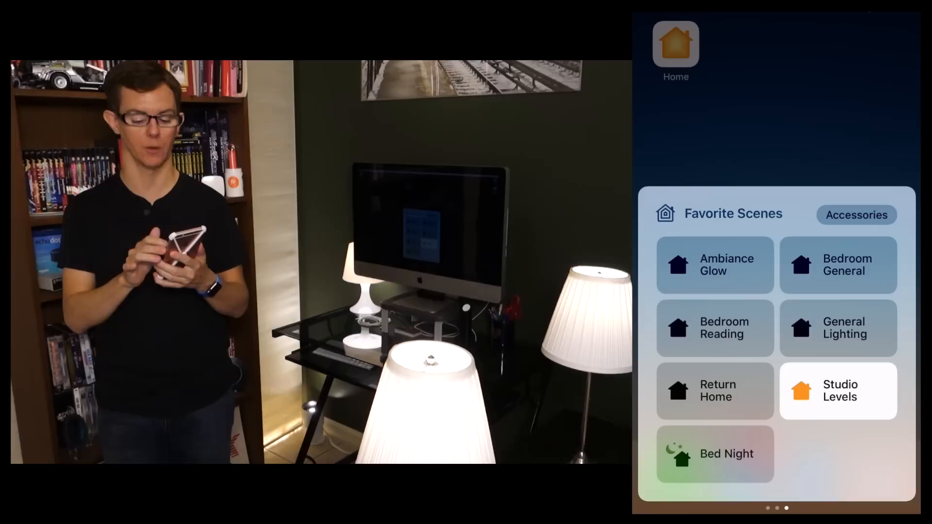
{"action": "left_click", "coordinate": [856, 215]}
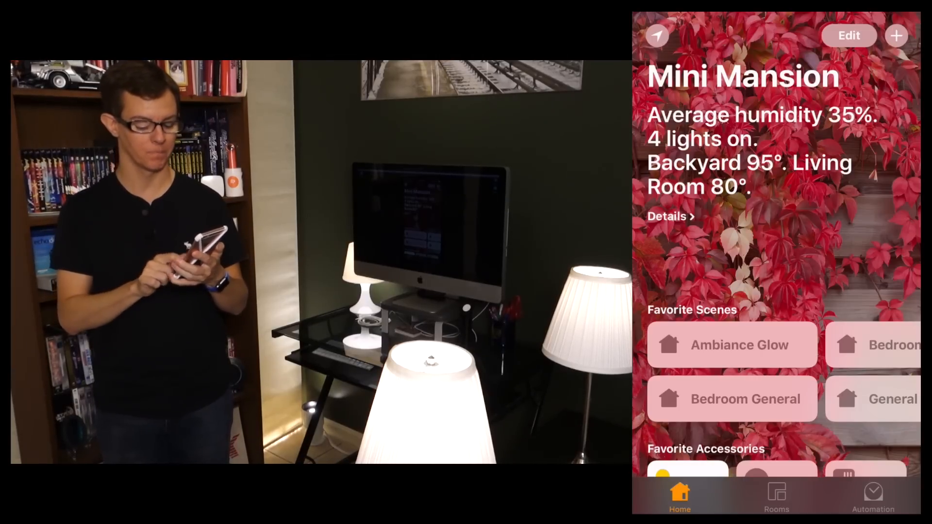
Step: Review the Rooms and Automation tabs, then return to the Home overview
{"action": "left_click", "coordinate": [777, 496]}
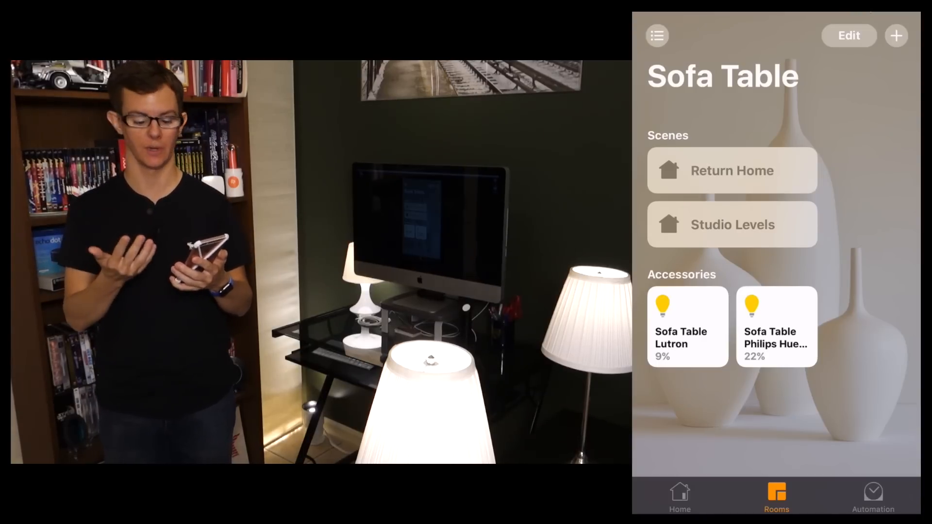
{"action": "left_click", "coordinate": [873, 496]}
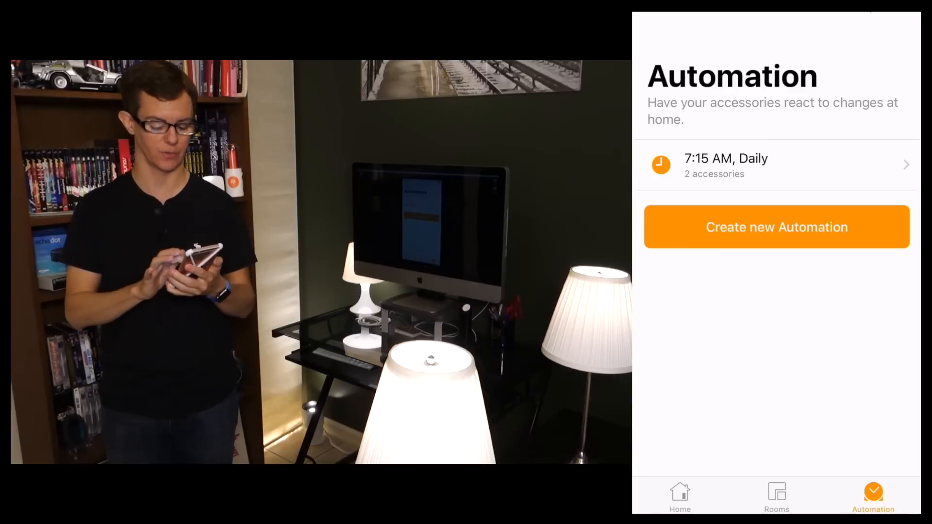
{"action": "left_click", "coordinate": [680, 496]}
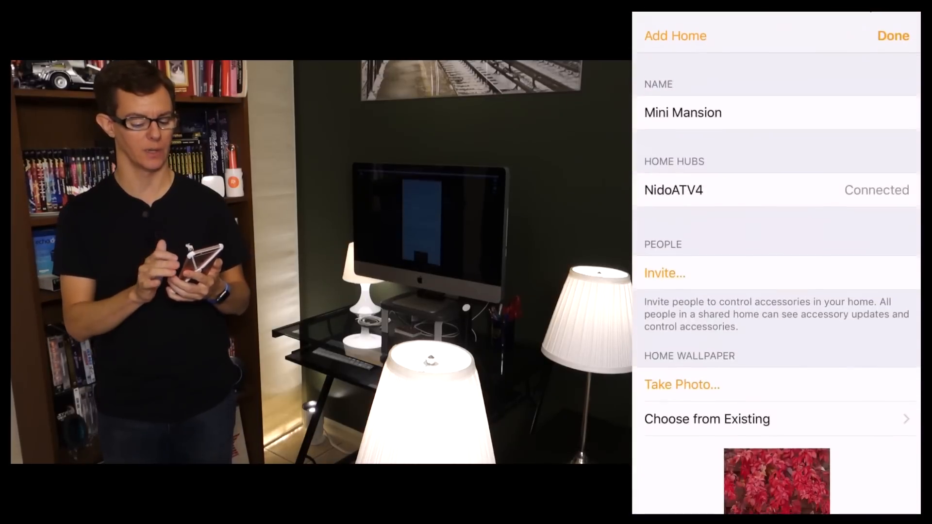
Step: Set a living-room photo as the Mini Mansion home wallpaper and close settings
{"action": "scroll", "scroll_direction": "down", "scroll_amount": 3}
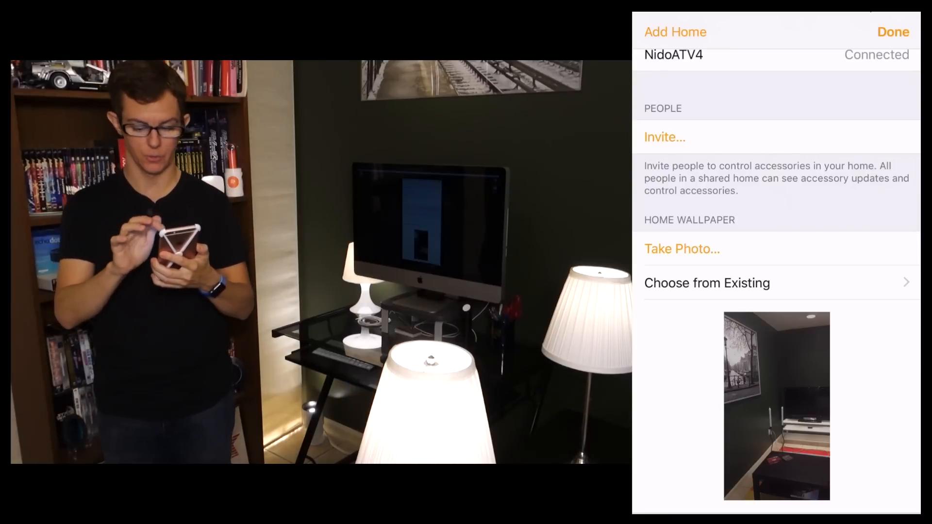
{"action": "left_click", "coordinate": [893, 31]}
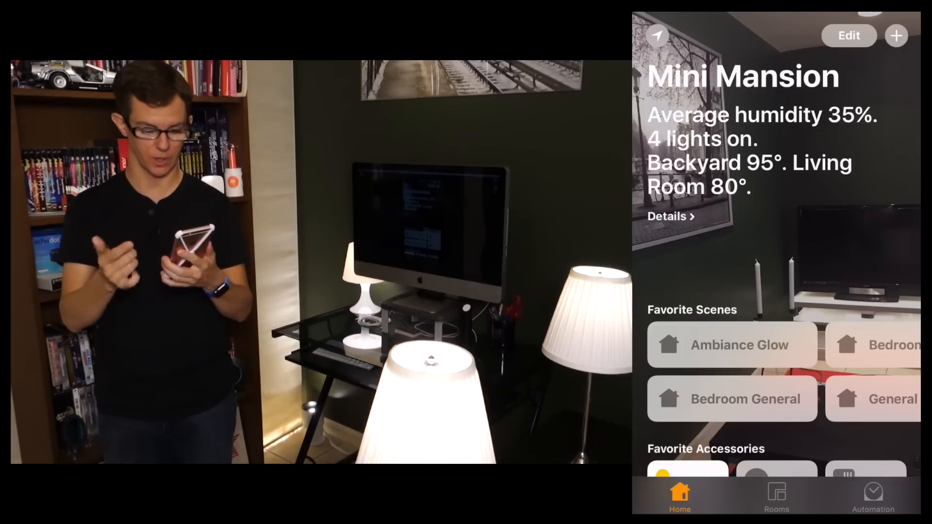
Step: Scroll to Favorite Accessories and bring up the Sofa Table Lutron brightness at 9%
{"action": "scroll", "scroll_direction": "down", "scroll_amount": 3}
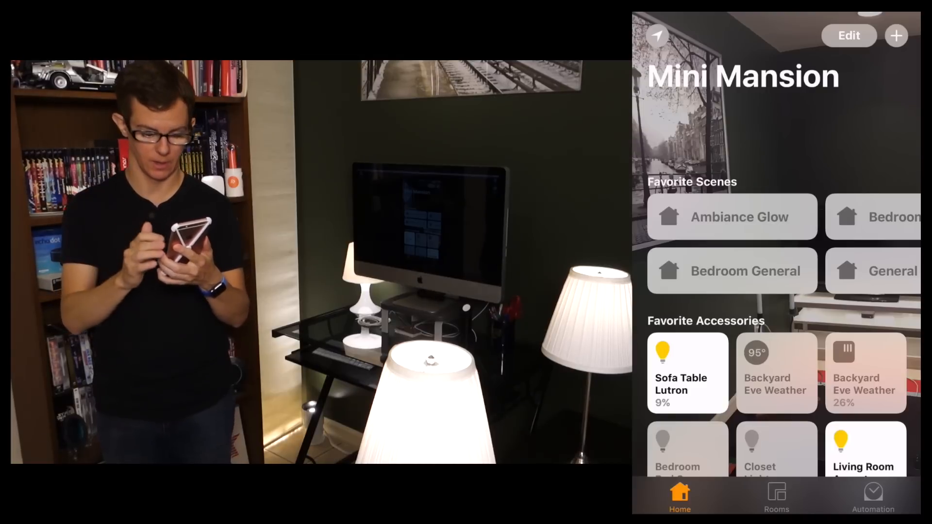
{"action": "scroll", "scroll_direction": "down", "scroll_amount": 3}
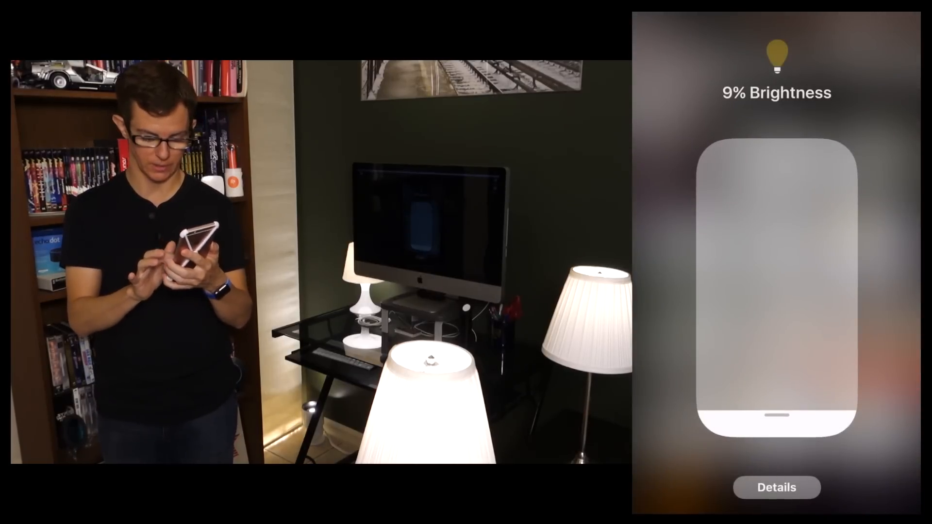
Step: Confirm Sofa Table Lutron is included in Favorites in its details, then close them
{"action": "left_click", "coordinate": [777, 487]}
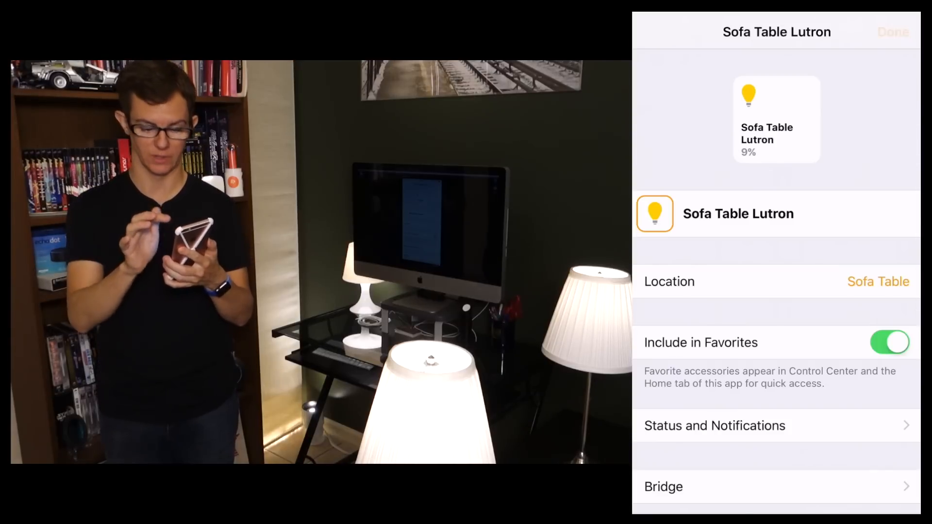
{"action": "left_click", "coordinate": [894, 31]}
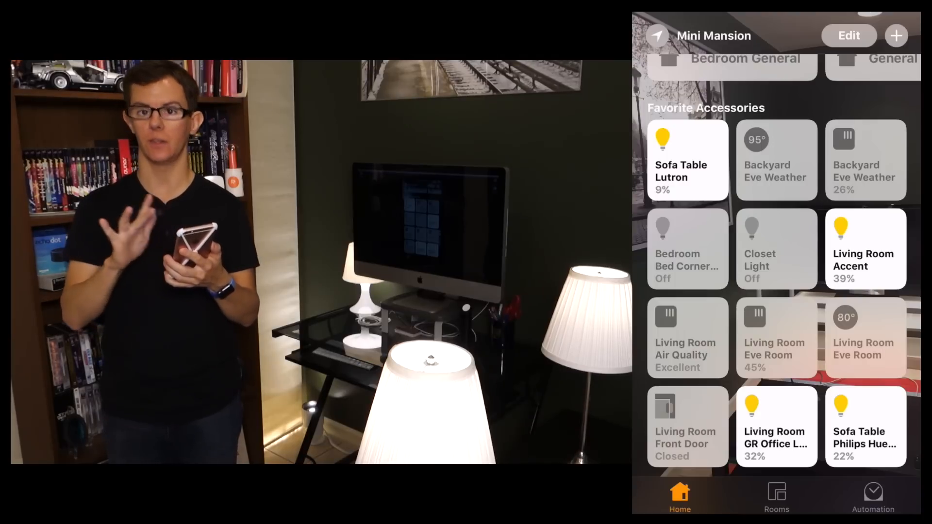
Step: Rearrange favorites so Sofa Table Philips Hue comes first, ahead of Sofa Table Lutron
{"action": "left_click", "coordinate": [849, 36]}
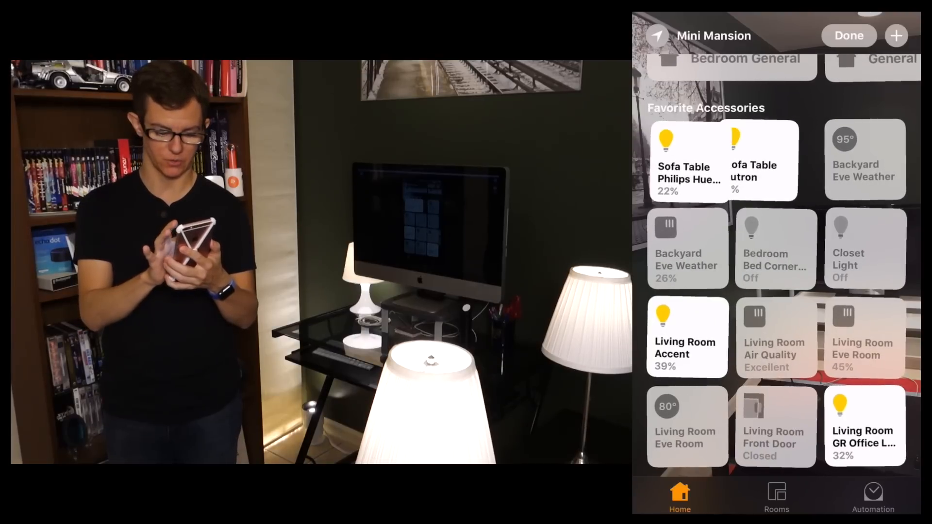
{"action": "scroll", "scroll_direction": "down", "scroll_amount": 3}
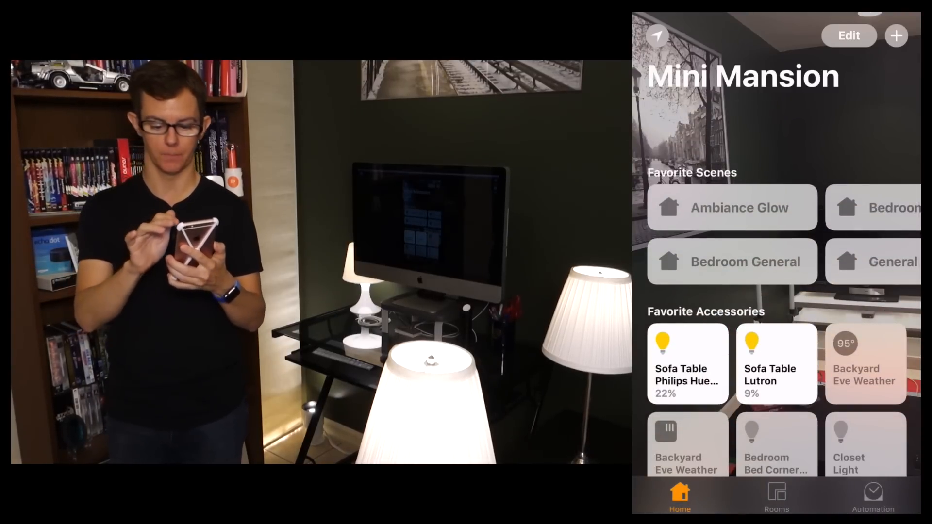
{"action": "left_click", "coordinate": [896, 35]}
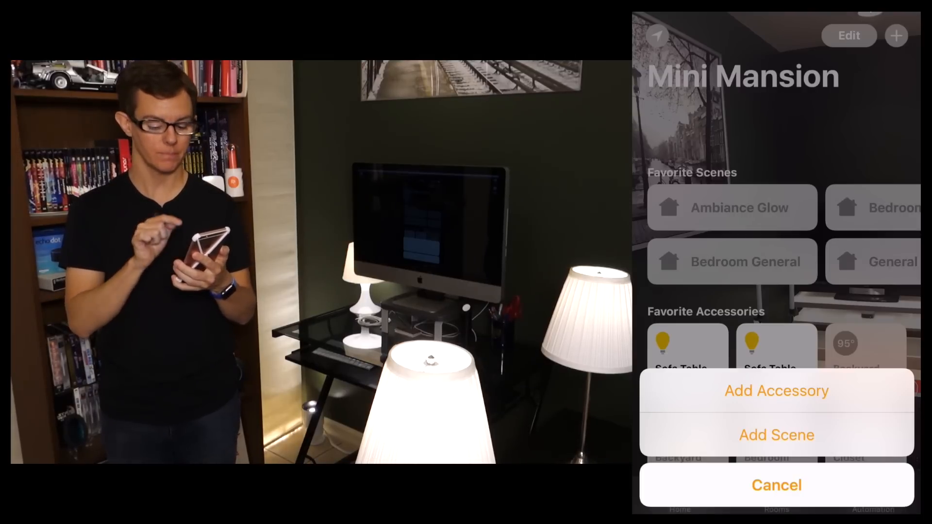
Step: Create a custom scene named 'Away Serene' and add both Sofa Table lights to it
{"action": "left_click", "coordinate": [777, 435]}
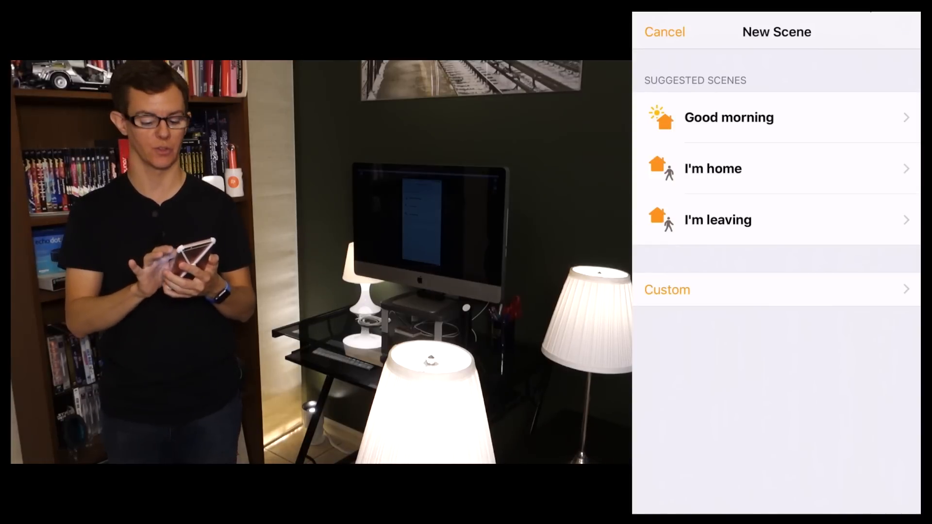
{"action": "left_click", "coordinate": [668, 290]}
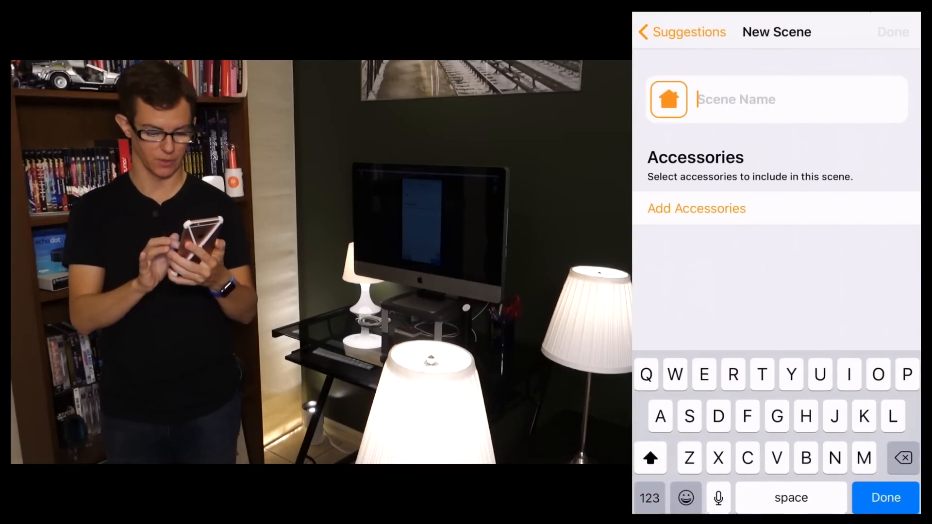
{"action": "type", "text": "Away"}
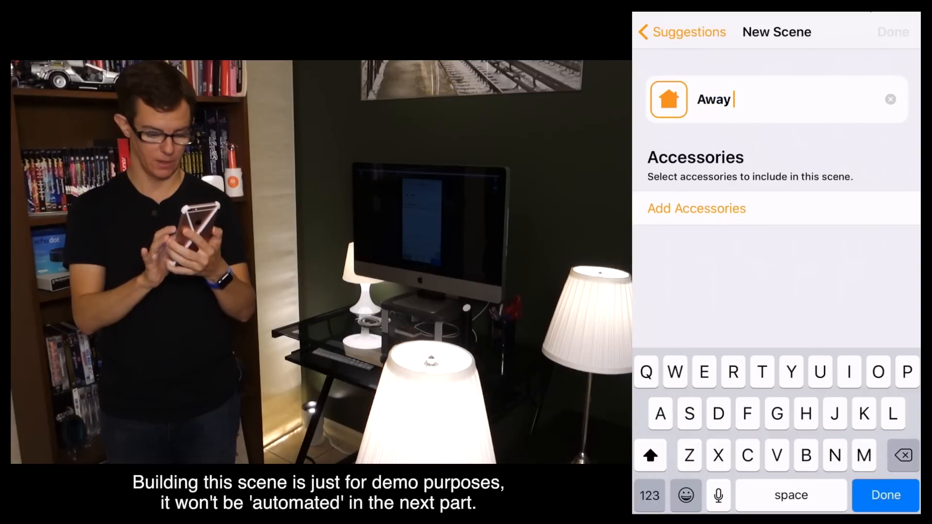
{"action": "type", "text": "Serene"}
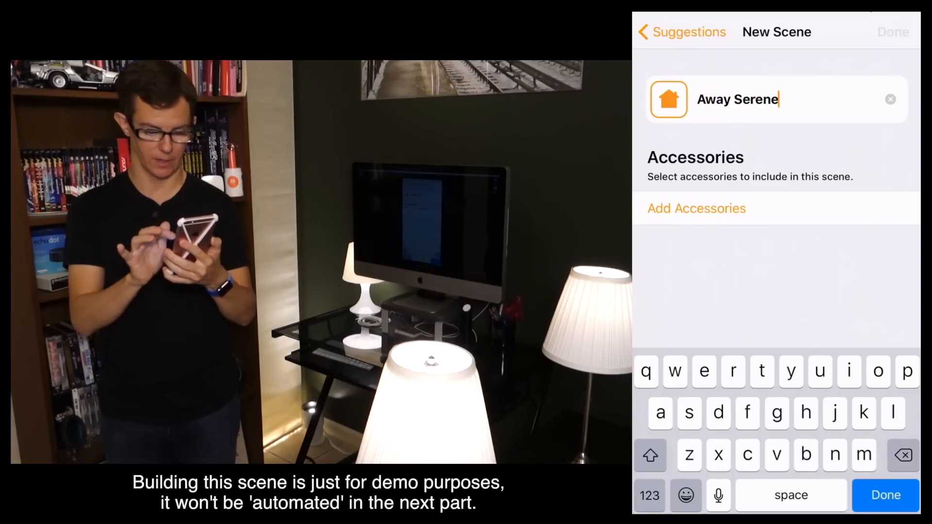
{"action": "left_click", "coordinate": [697, 208]}
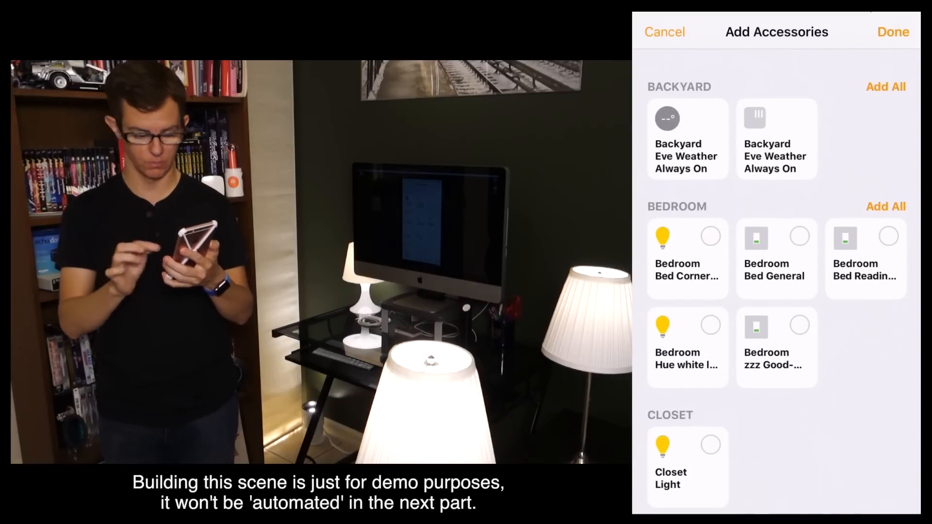
{"action": "scroll", "scroll_direction": "down", "scroll_amount": 3}
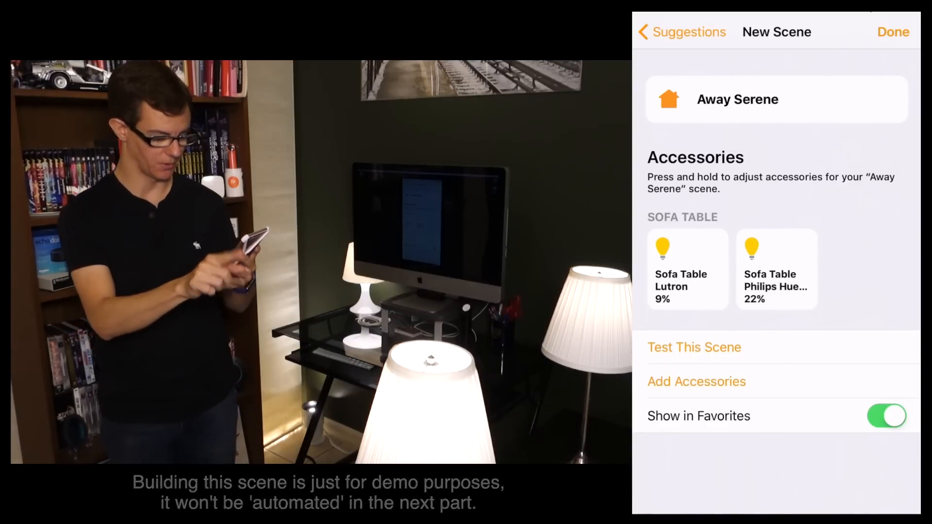
Step: Set Sofa Table Lutron to turn off and bring up the Philips Hue brightness at 70%
{"action": "left_click", "coordinate": [688, 268]}
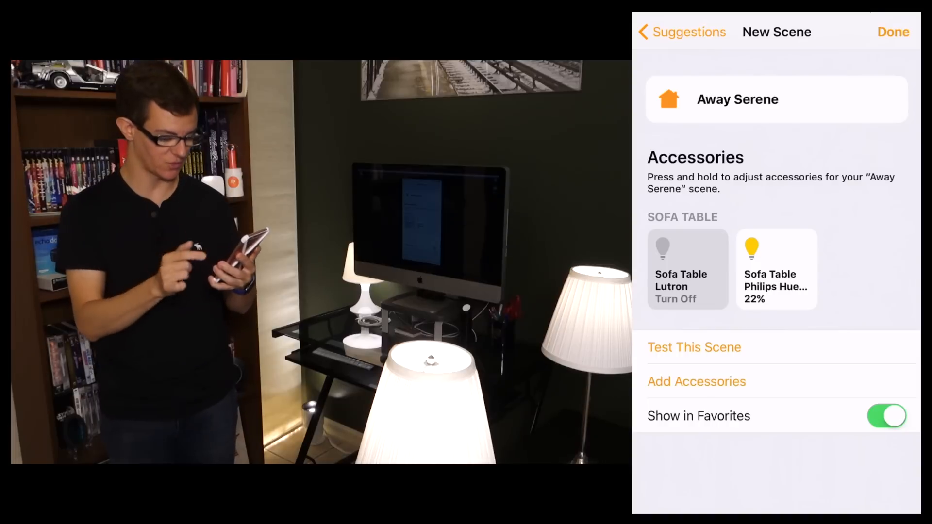
{"action": "left_click", "coordinate": [776, 269]}
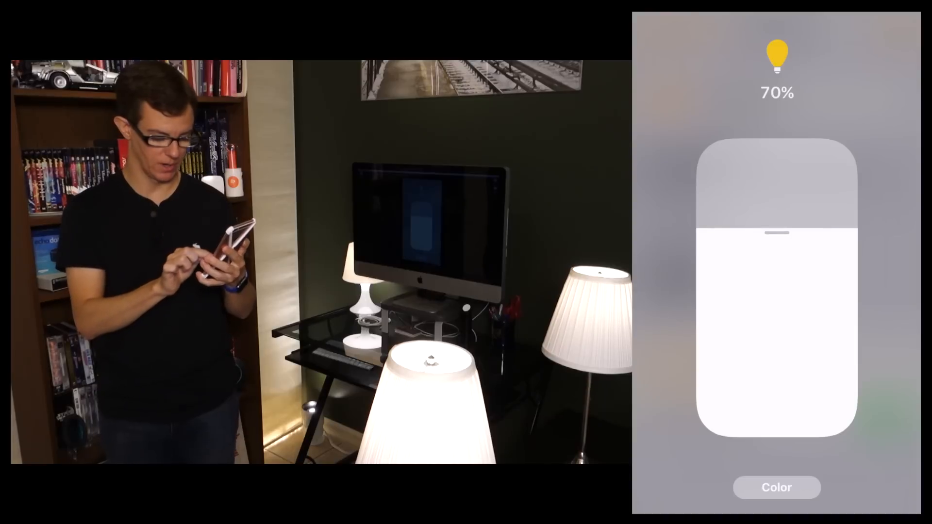
Step: Give the Sofa Table Philips Hue a deep blue colour at 70% and confirm it
{"action": "left_click", "coordinate": [776, 486]}
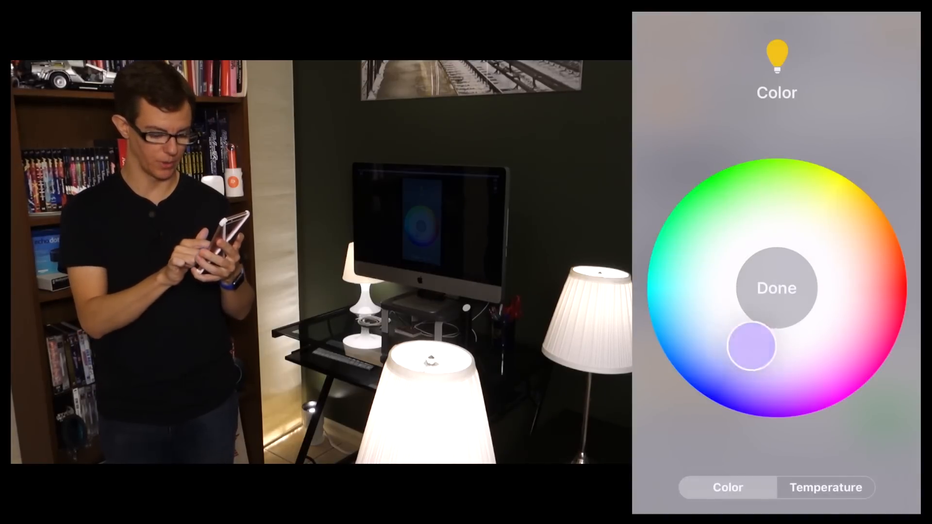
{"action": "left_click", "coordinate": [826, 488]}
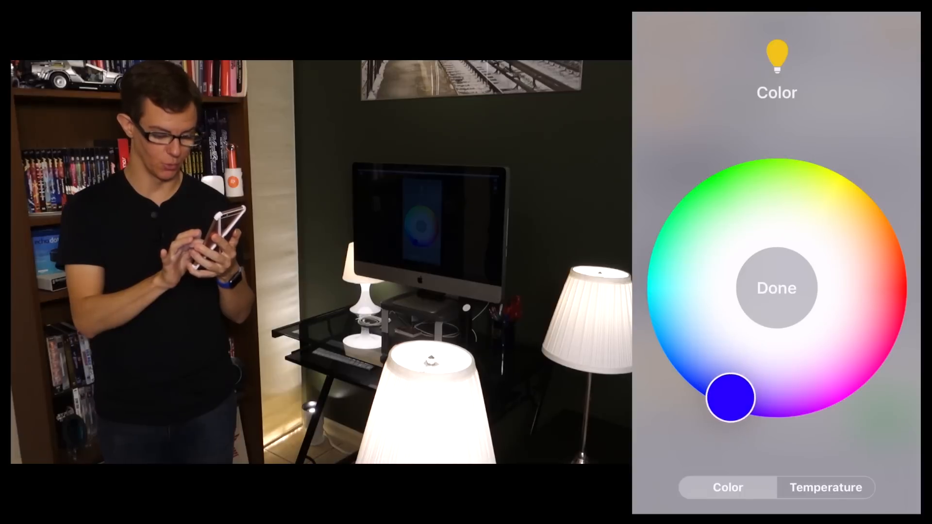
{"action": "left_click", "coordinate": [777, 287]}
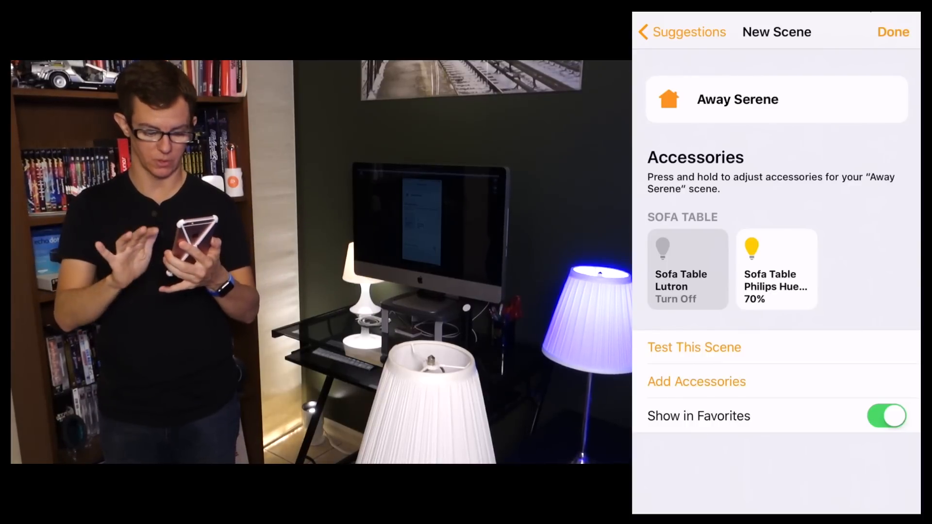
Step: Save the Away Serene scene to favorites and show the automations list
{"action": "left_click", "coordinate": [894, 31]}
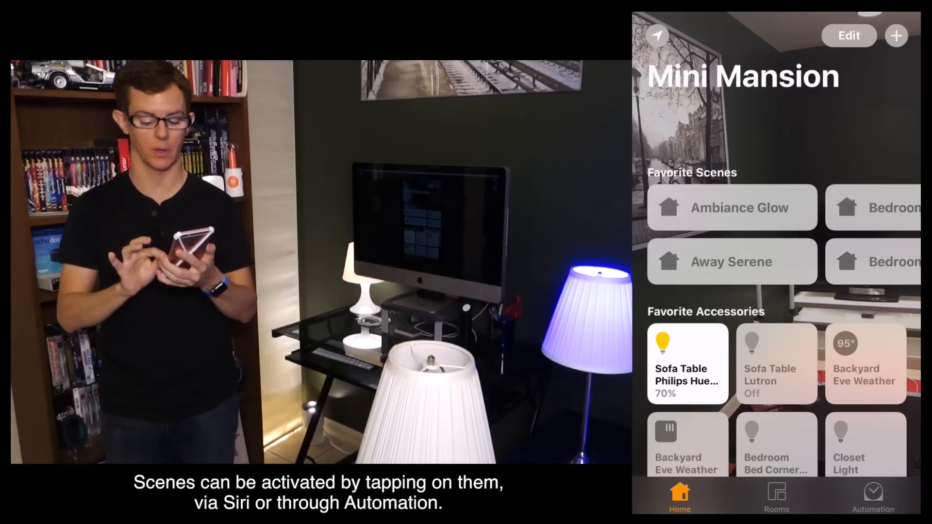
{"action": "left_click", "coordinate": [873, 496]}
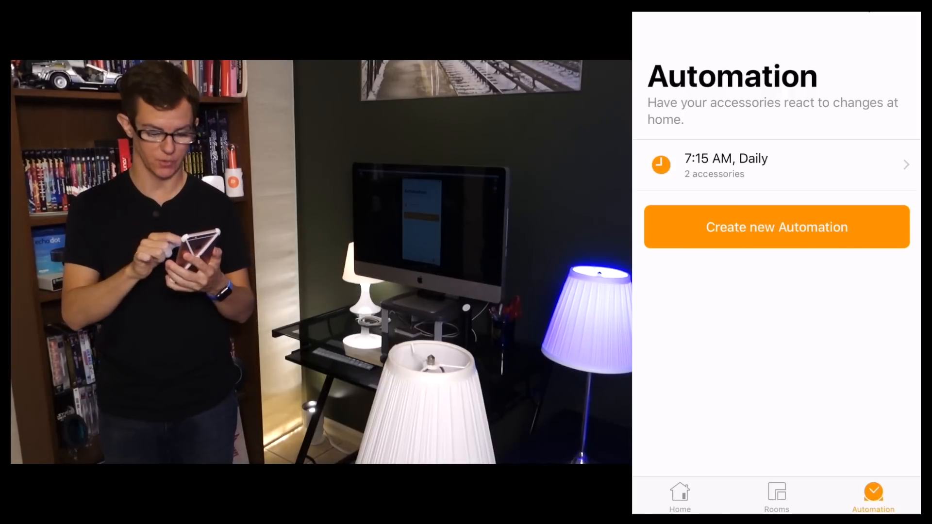
Step: Begin an accessory-controlled automation with the Living Room Front Door as its trigger
{"action": "left_click", "coordinate": [776, 226]}
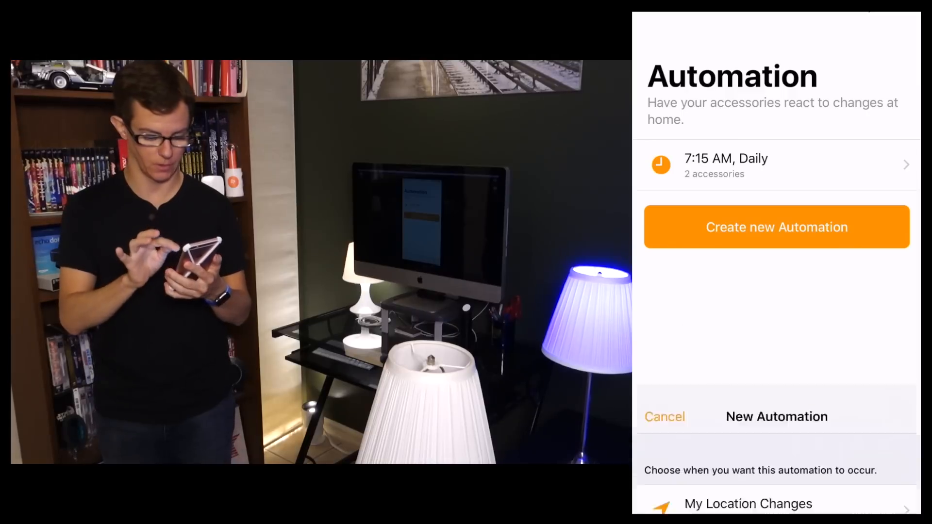
{"action": "left_click", "coordinate": [776, 227]}
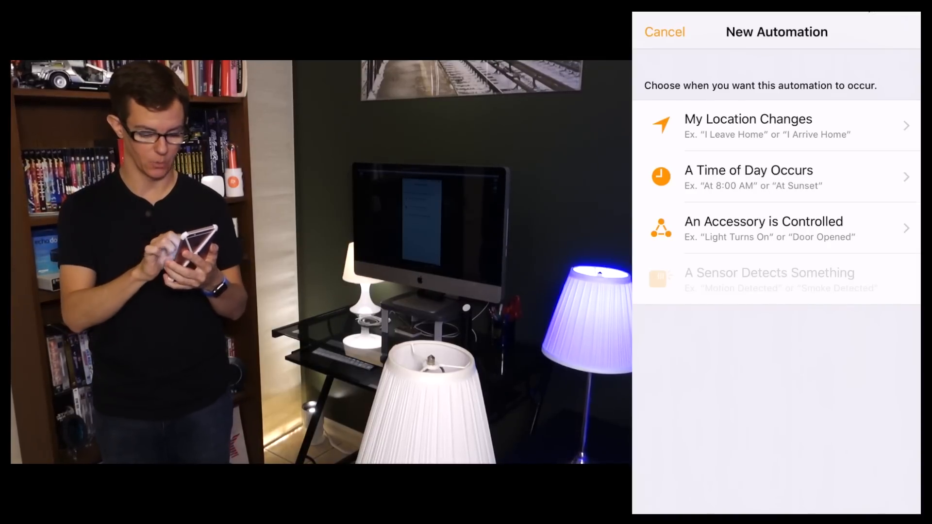
{"action": "left_click", "coordinate": [763, 230]}
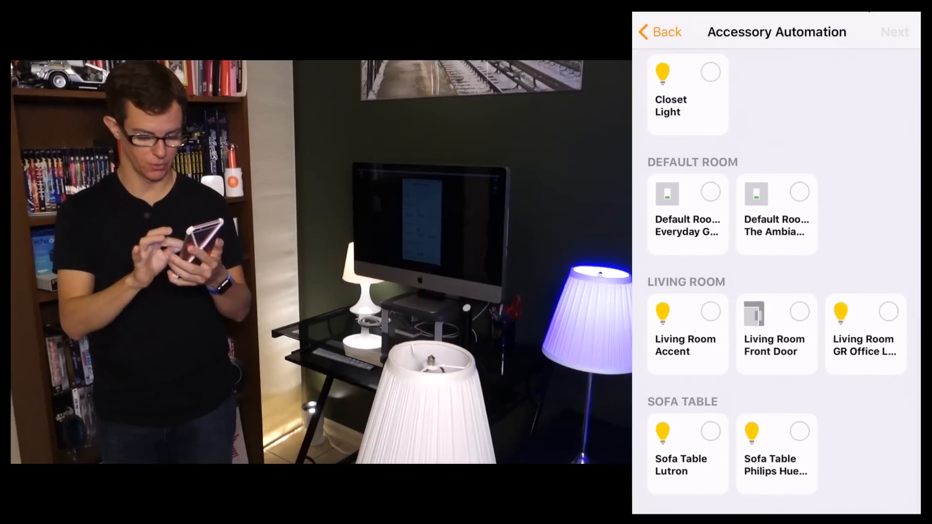
{"action": "left_click", "coordinate": [800, 310]}
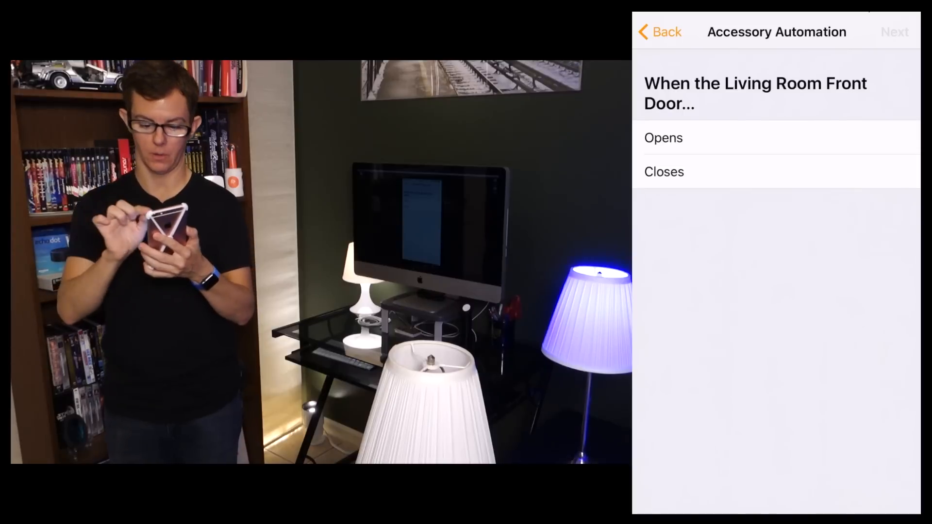
Step: Trigger on the front door opening and choose the Return Home scene to run
{"action": "left_click", "coordinate": [664, 137]}
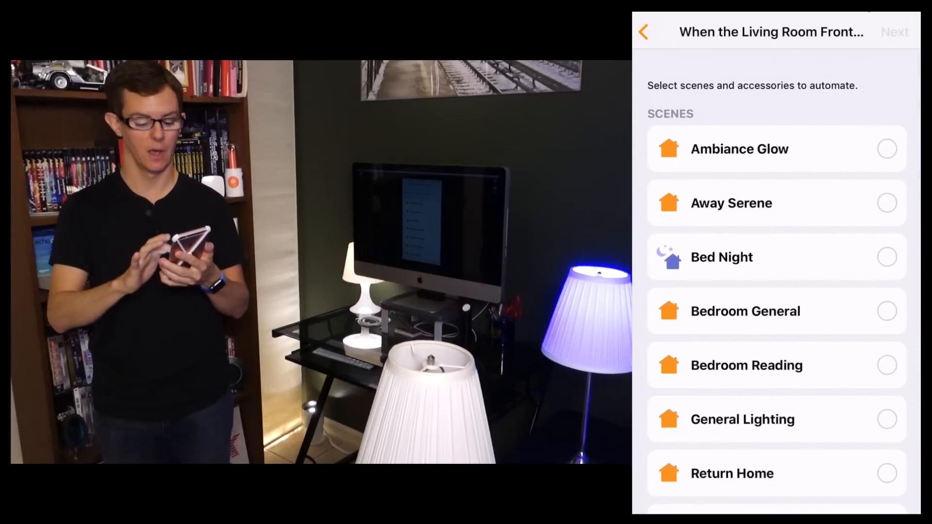
{"action": "scroll", "scroll_direction": "down", "scroll_amount": 3}
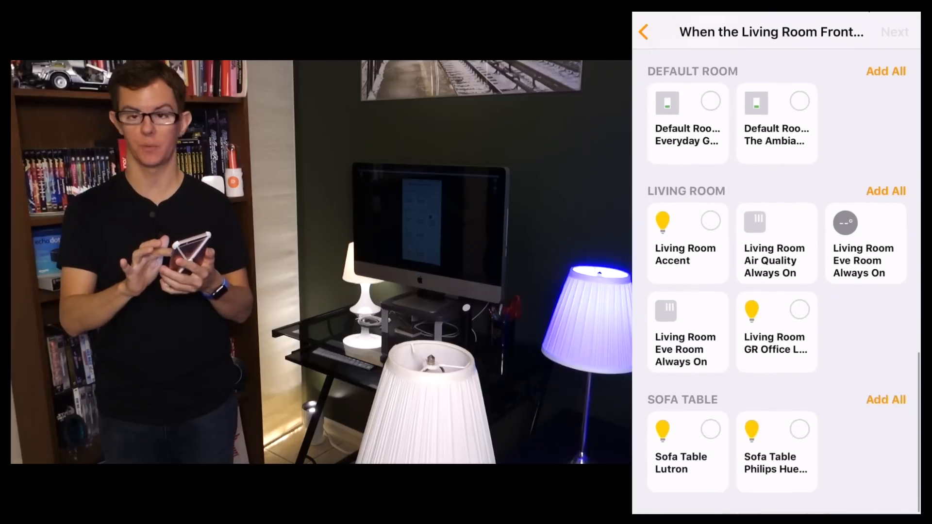
{"action": "scroll", "scroll_direction": "down", "scroll_amount": 3}
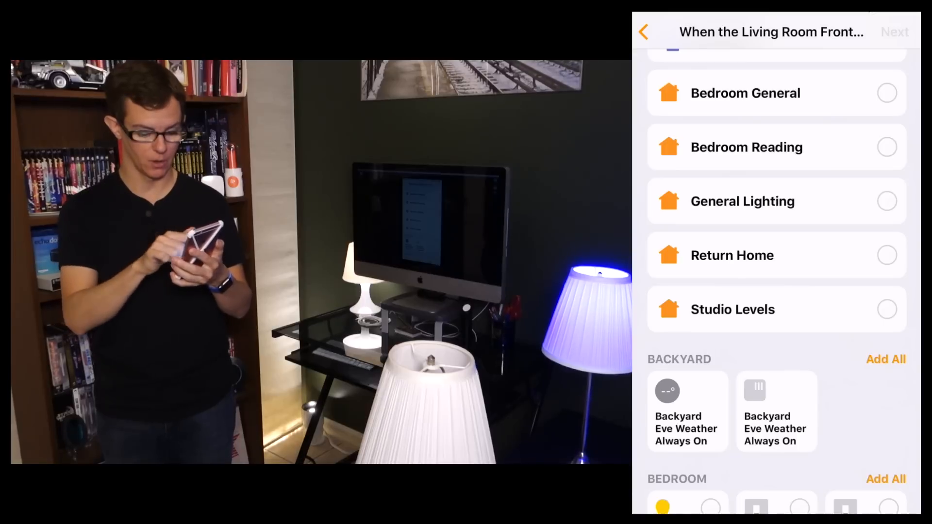
{"action": "left_click", "coordinate": [887, 255]}
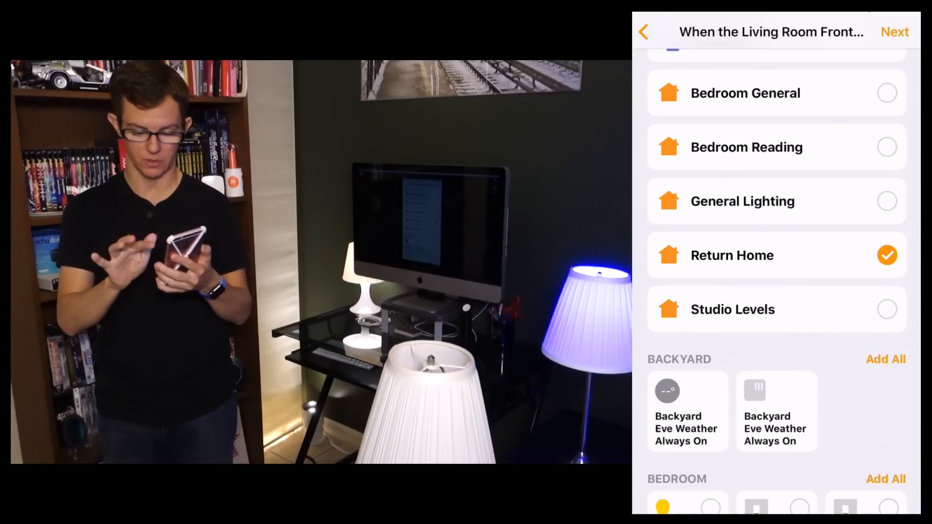
{"action": "left_click", "coordinate": [894, 31]}
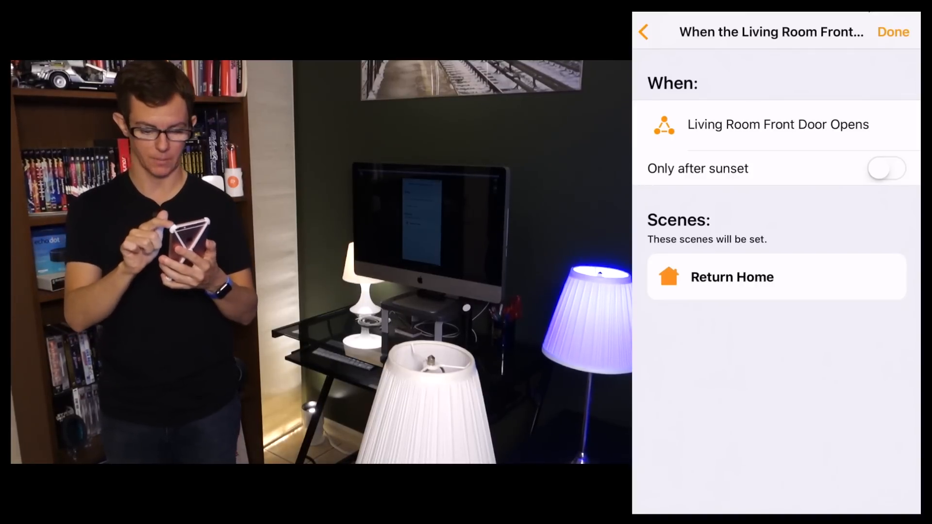
Step: Save the Return Home automation and go back to the Mini Mansion home overview
{"action": "left_click", "coordinate": [892, 32]}
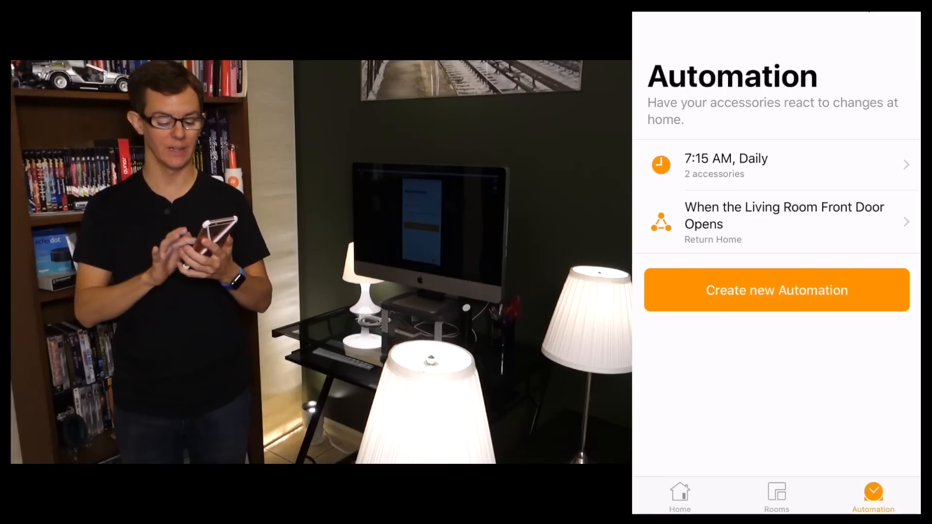
{"action": "left_click", "coordinate": [679, 496]}
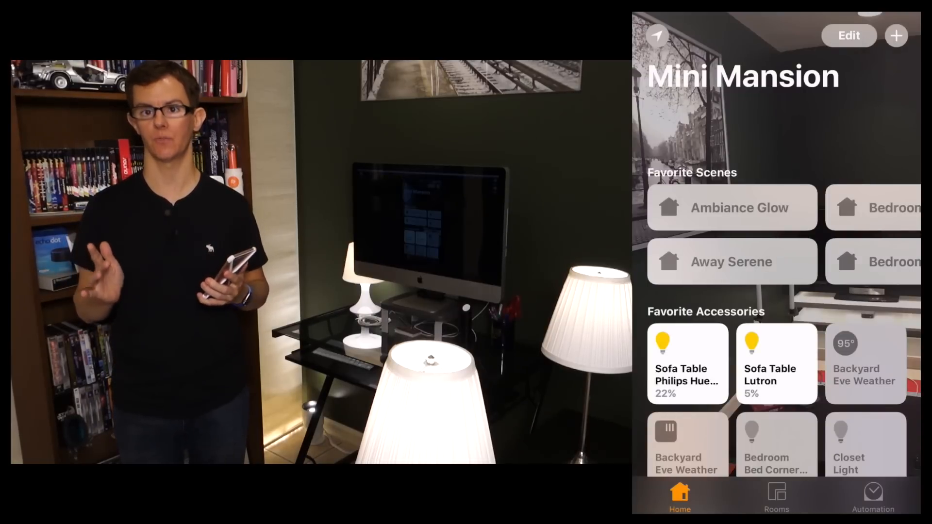